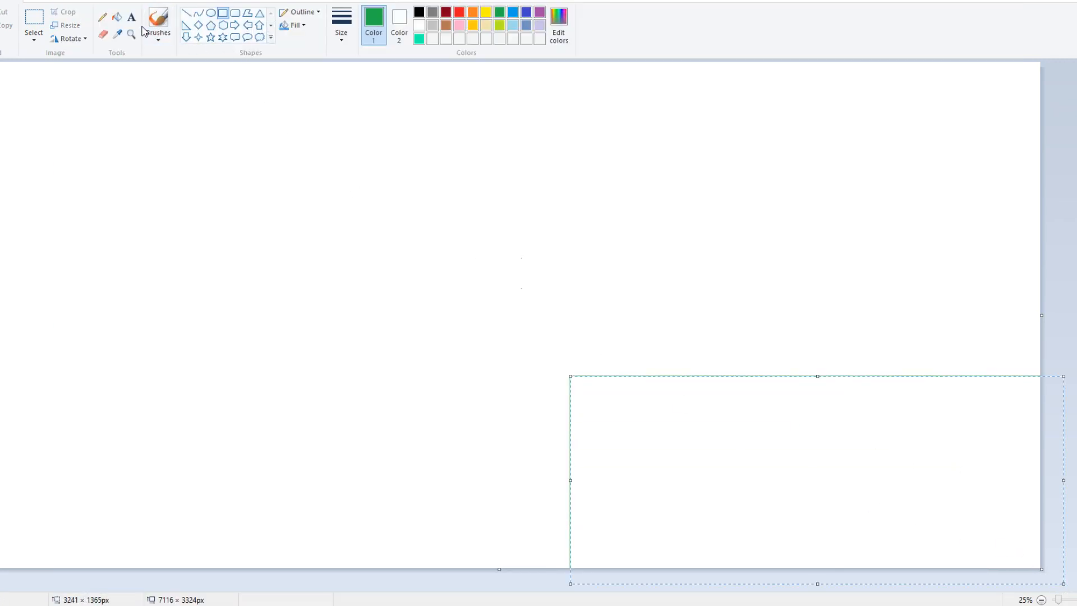
# Step: Switch to the Fill tool to colour the land and sea
pyautogui.click(839, 479)
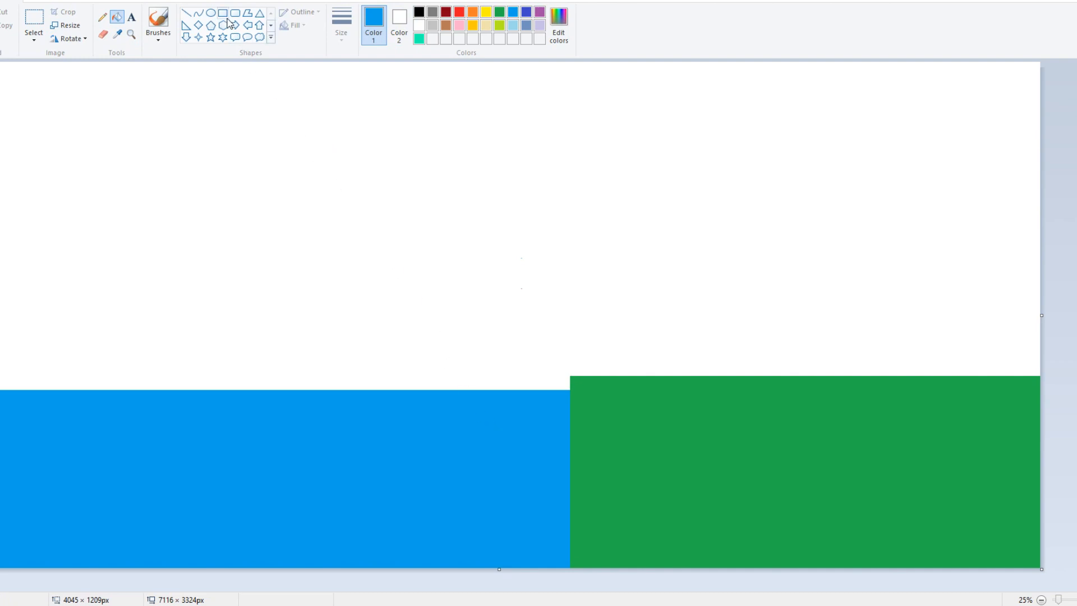
pyautogui.moveTo(203, 12)
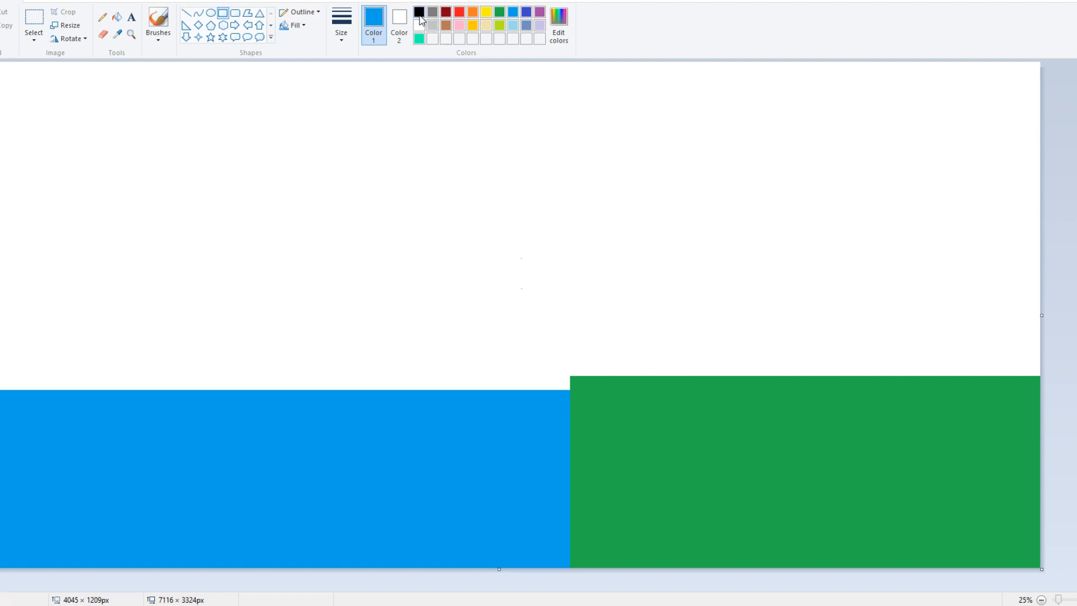
# Step: Choose black as the drawing colour for the circle
pyautogui.click(419, 12)
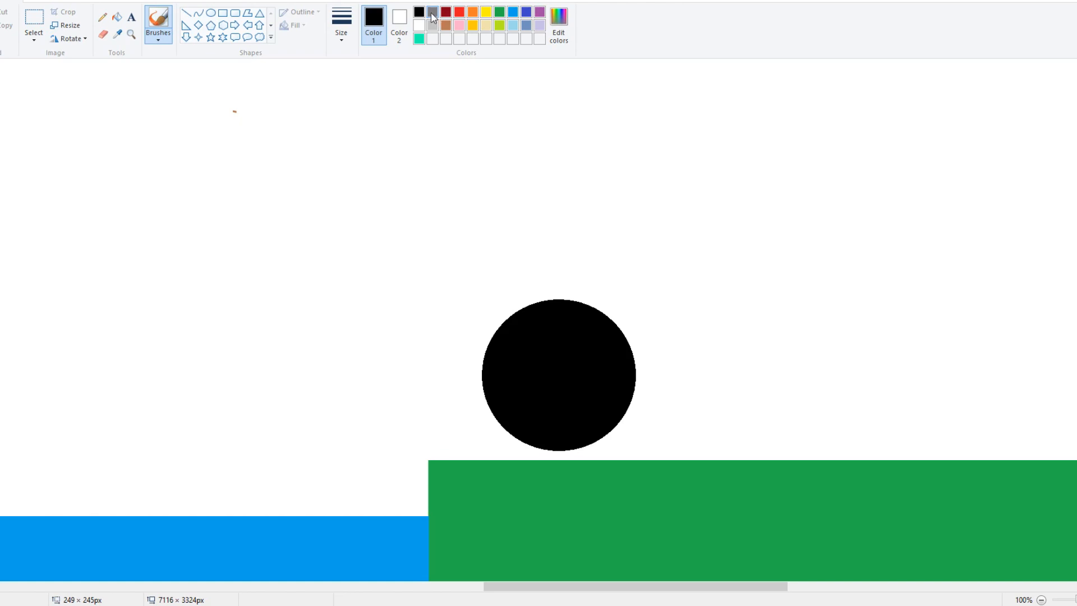
pyautogui.moveTo(368, 374)
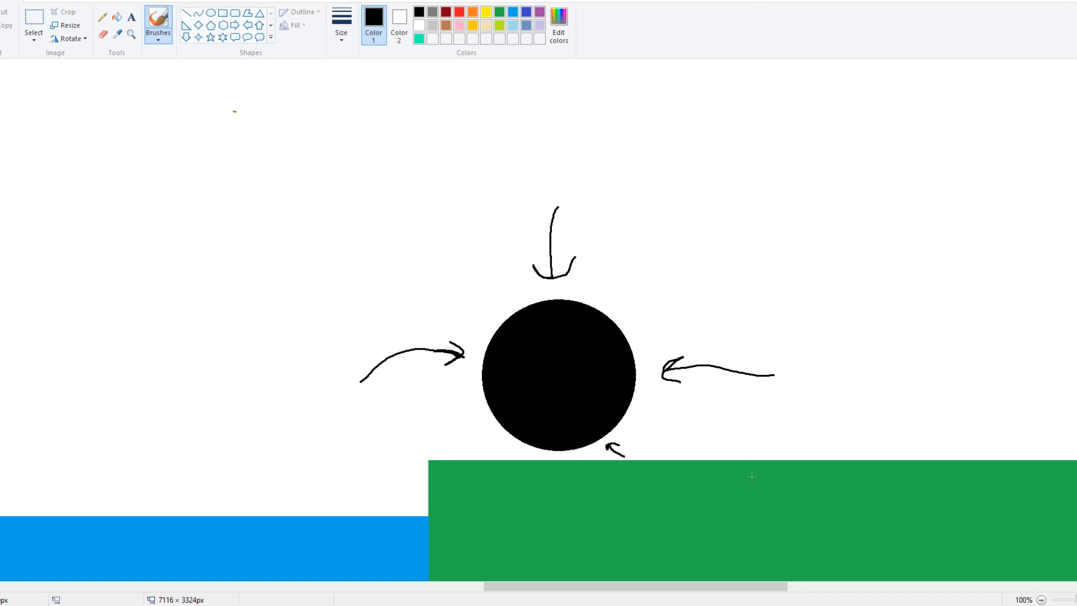
pyautogui.moveTo(586, 407)
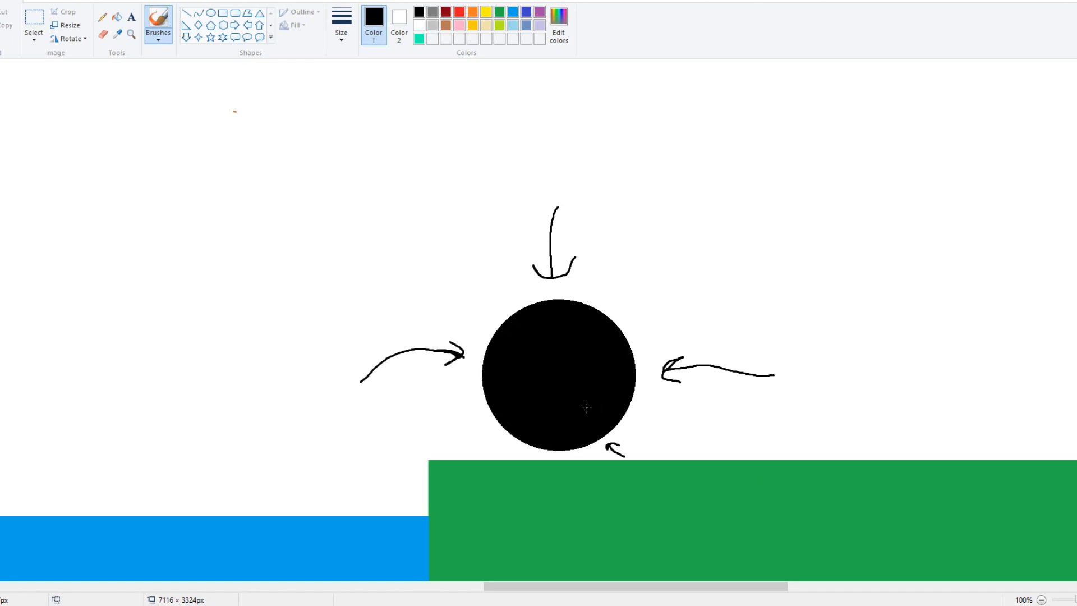
pyautogui.moveTo(658, 357)
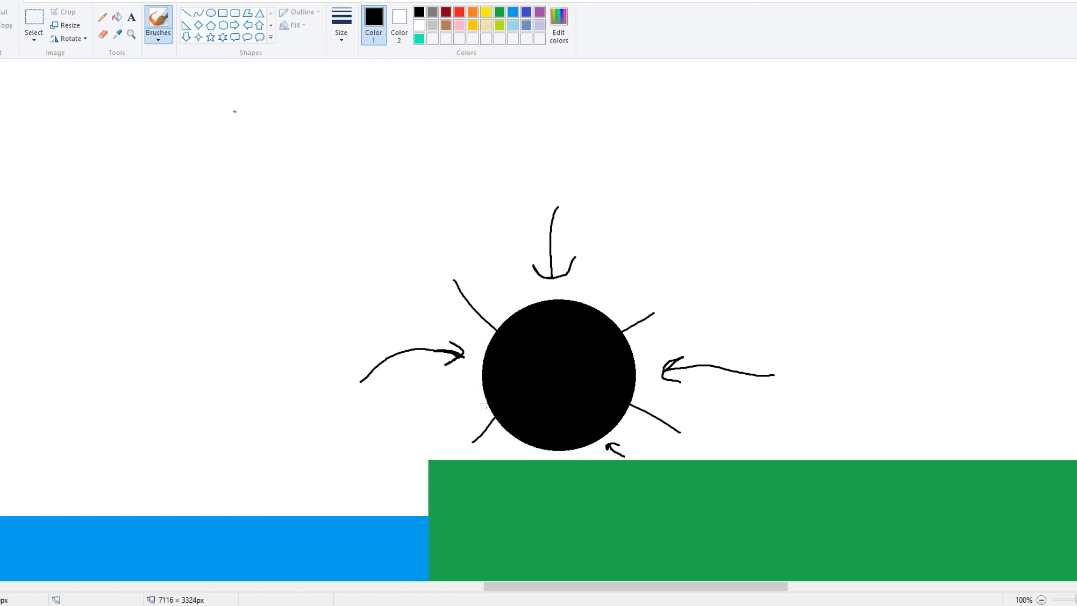
pyautogui.moveTo(541, 316)
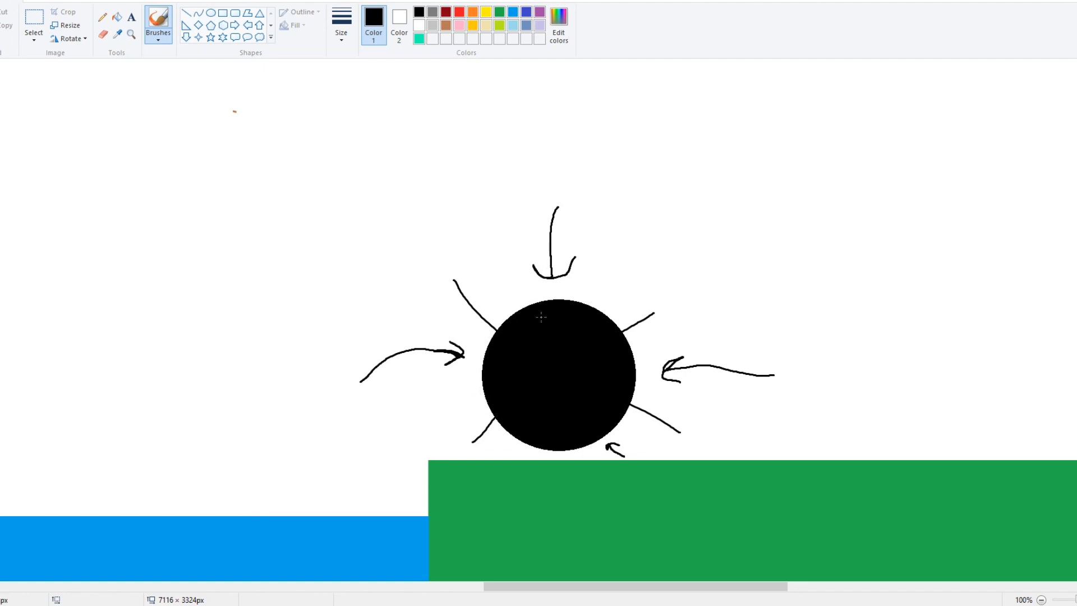
pyautogui.moveTo(605, 367)
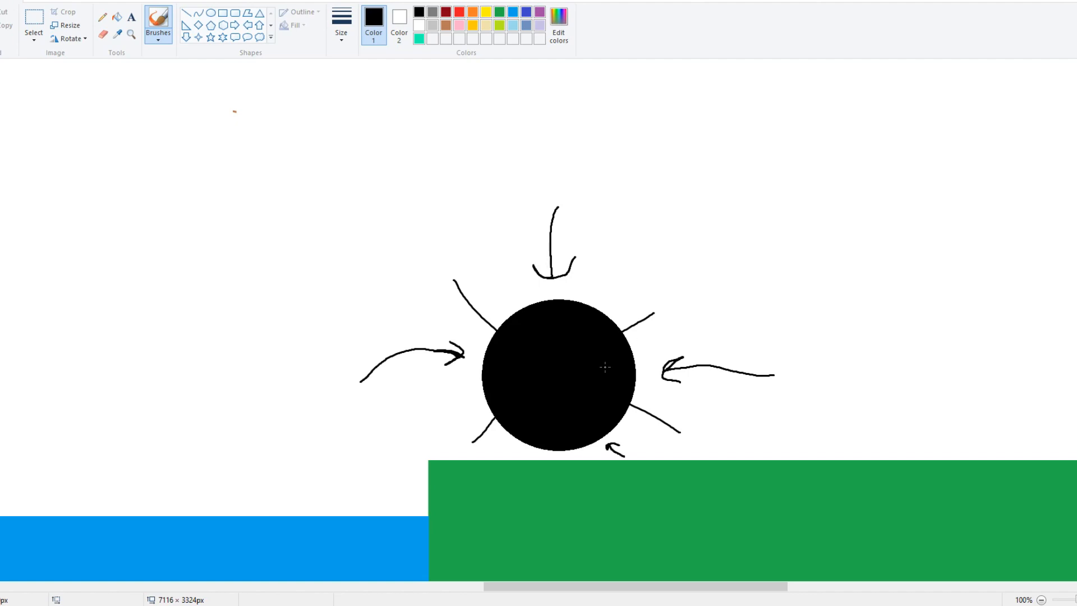
pyautogui.moveTo(193, 15)
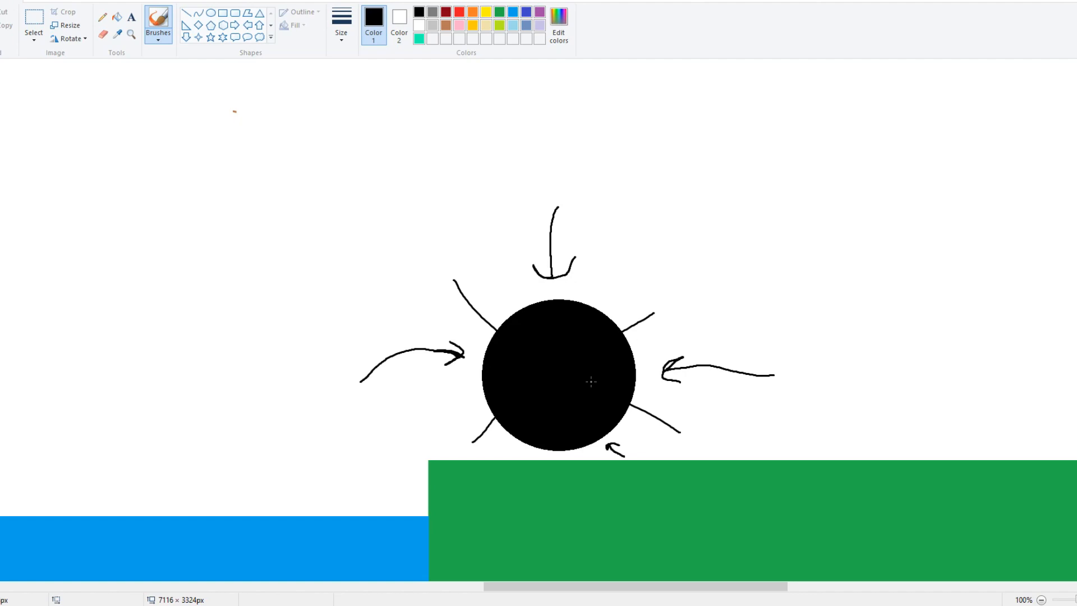
# Step: Select the black circle with its arrows and rays and delete it
pyautogui.click(33, 25)
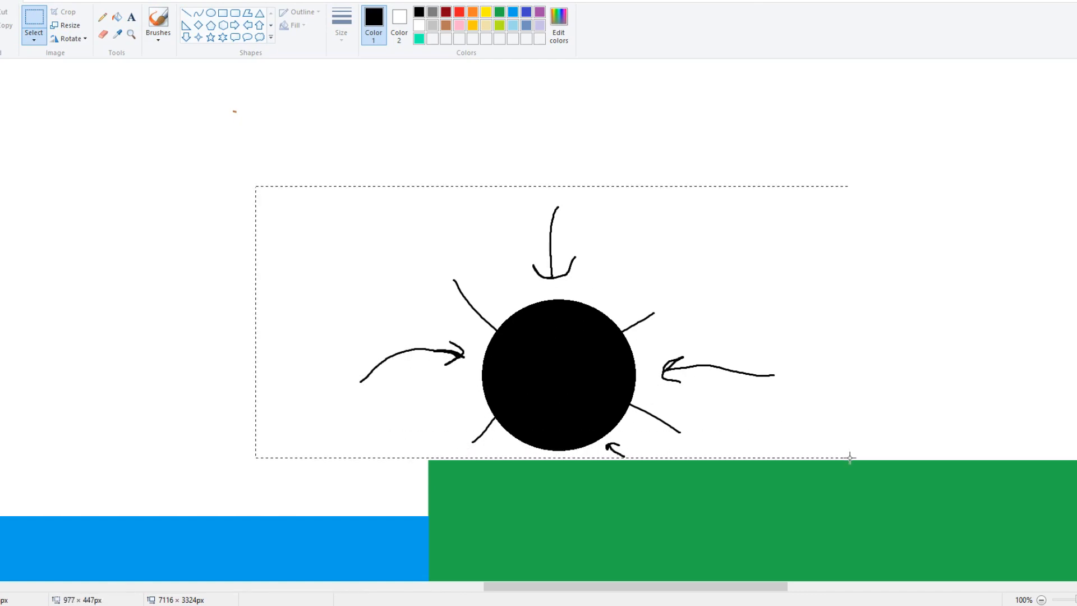
pyautogui.rightClick(556, 364)
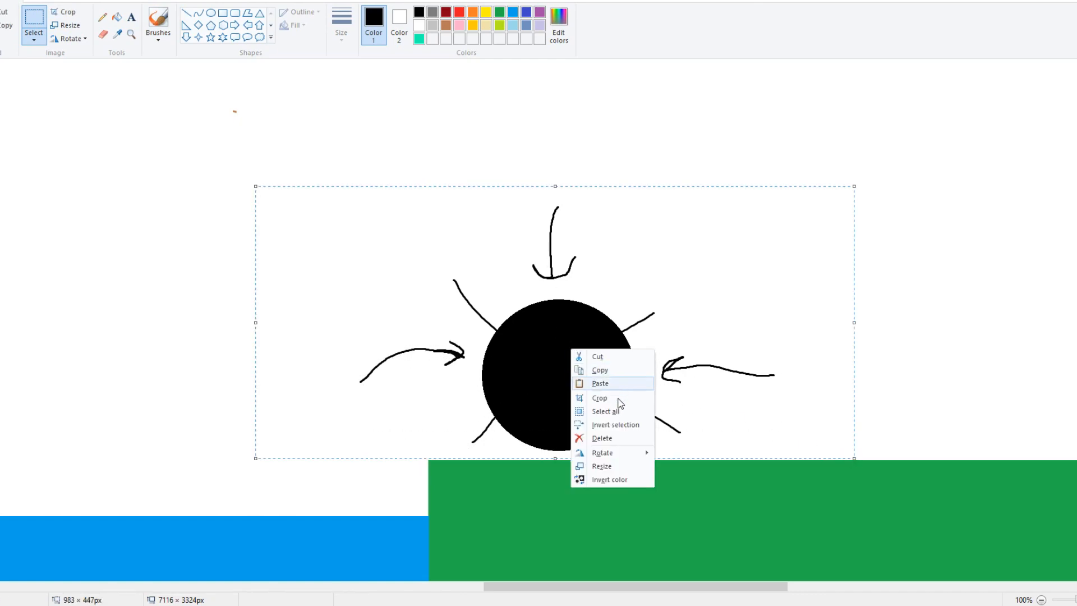
pyautogui.click(601, 437)
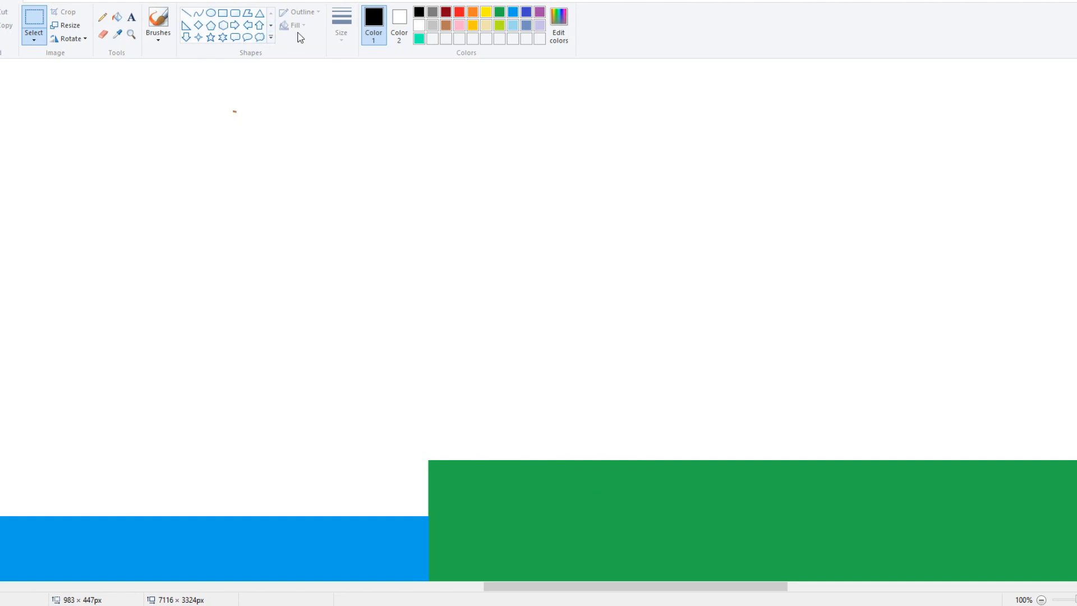
pyautogui.moveTo(221, 12)
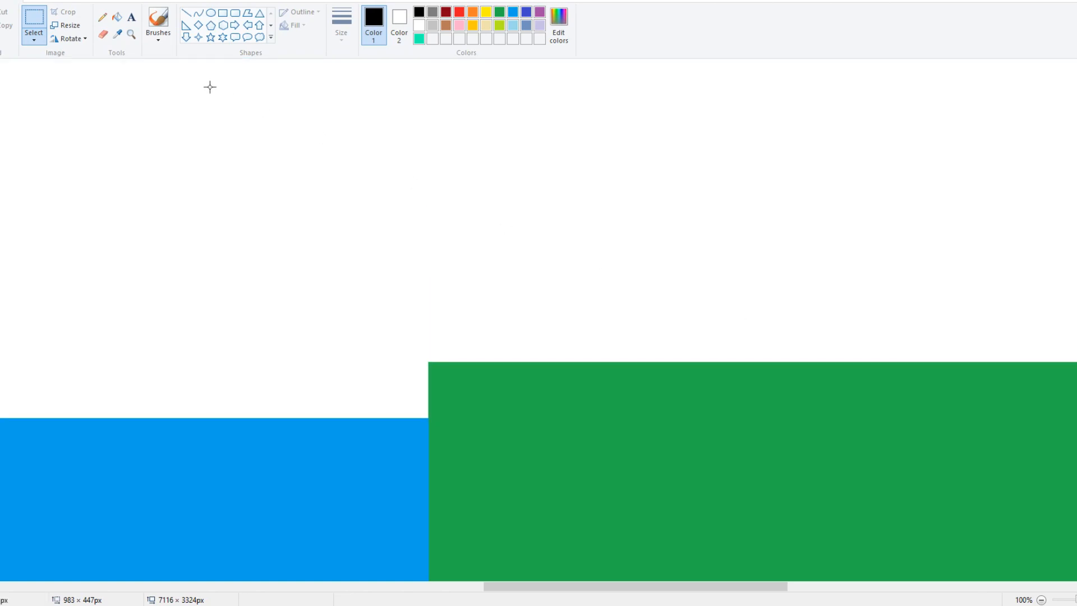
# Step: Choose the Rectangle shape and brown for the sea floor strip
pyautogui.click(132, 34)
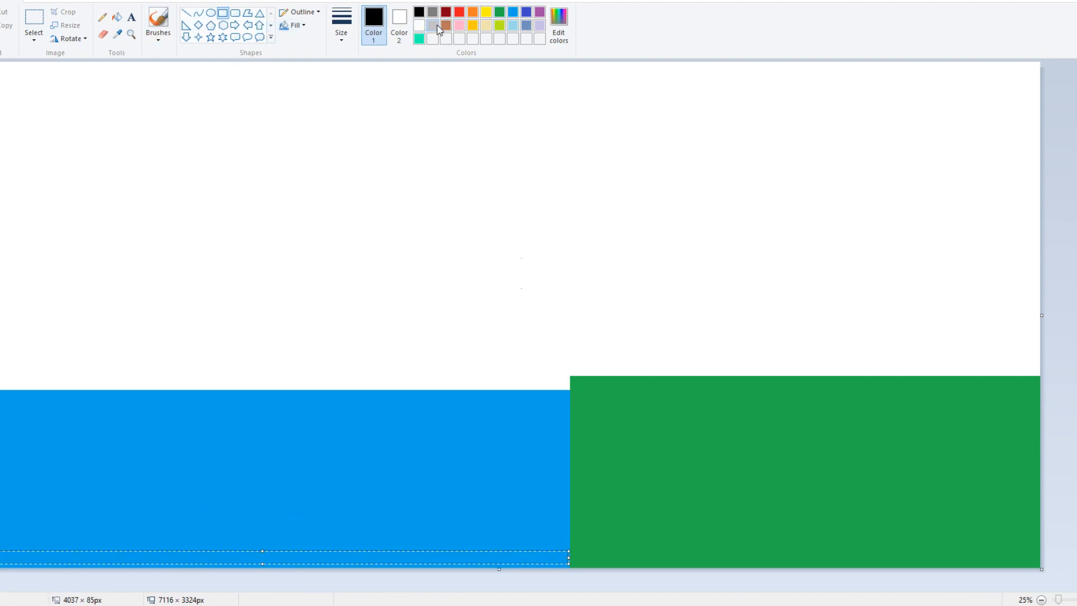
pyautogui.click(446, 25)
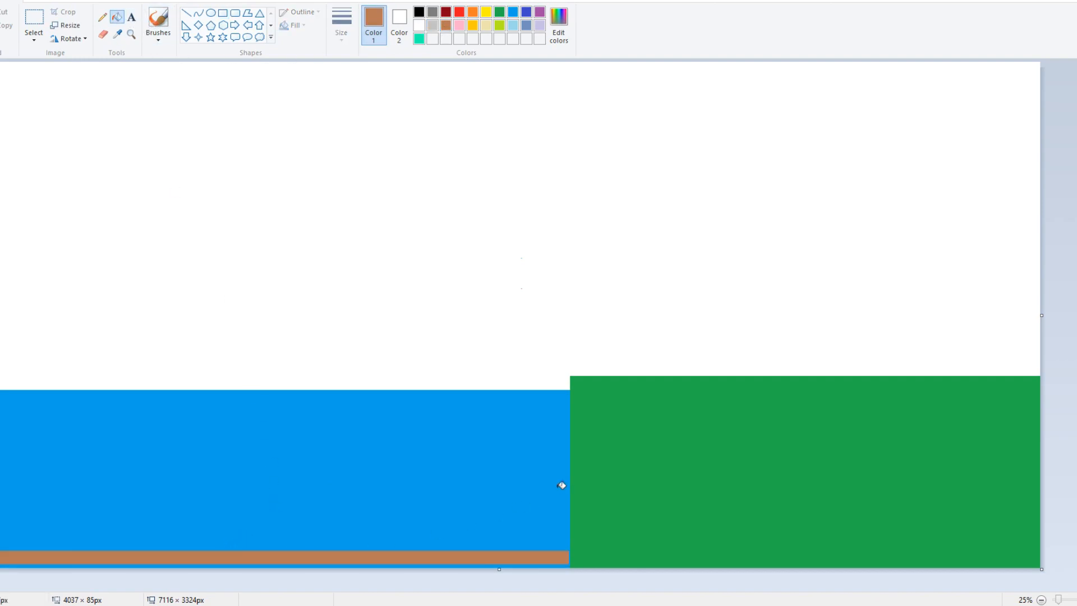
pyautogui.moveTo(489, 527)
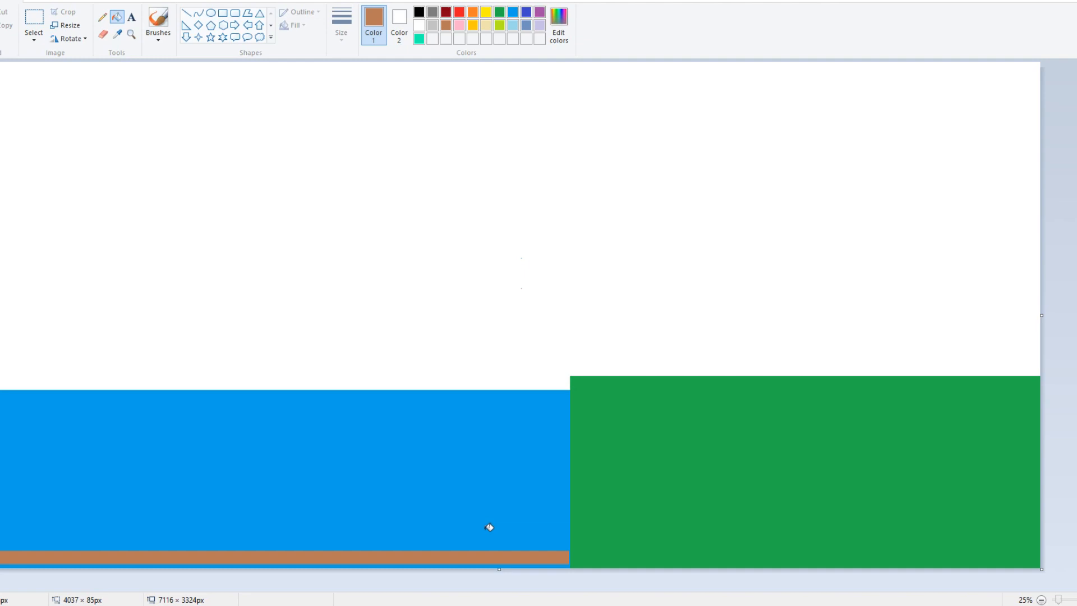
pyautogui.moveTo(245, 103)
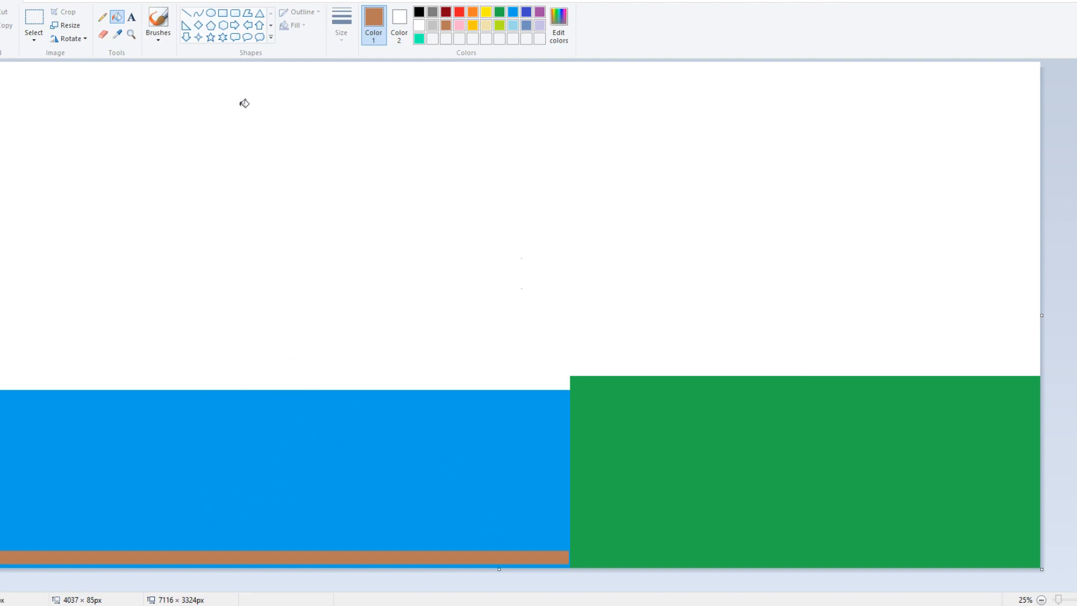
pyautogui.moveTo(314, 493)
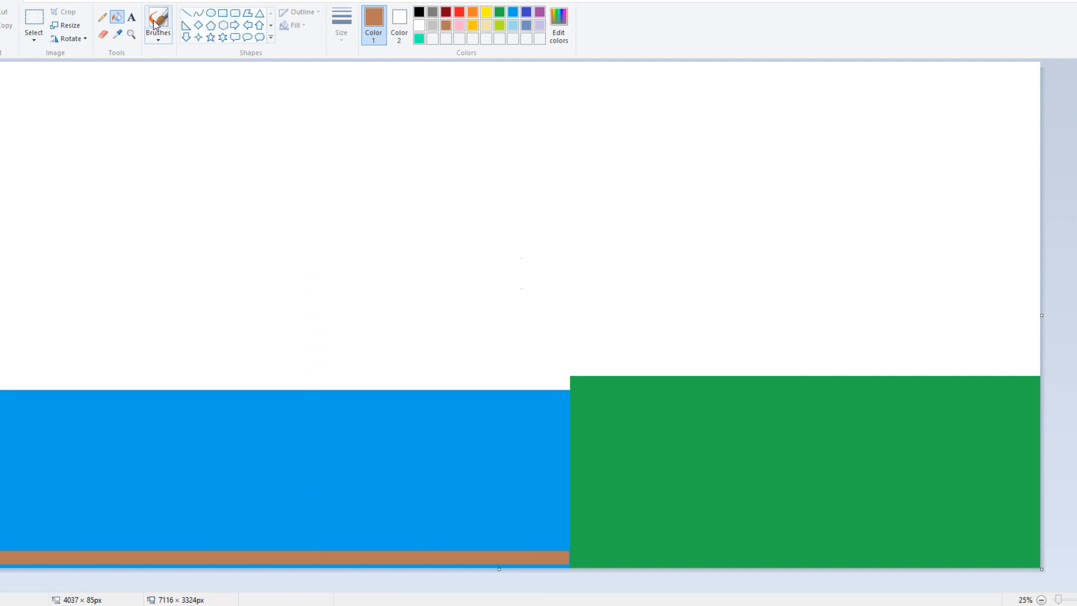
# Step: Make black the active colour for the tall narrow rectangle
pyautogui.click(418, 12)
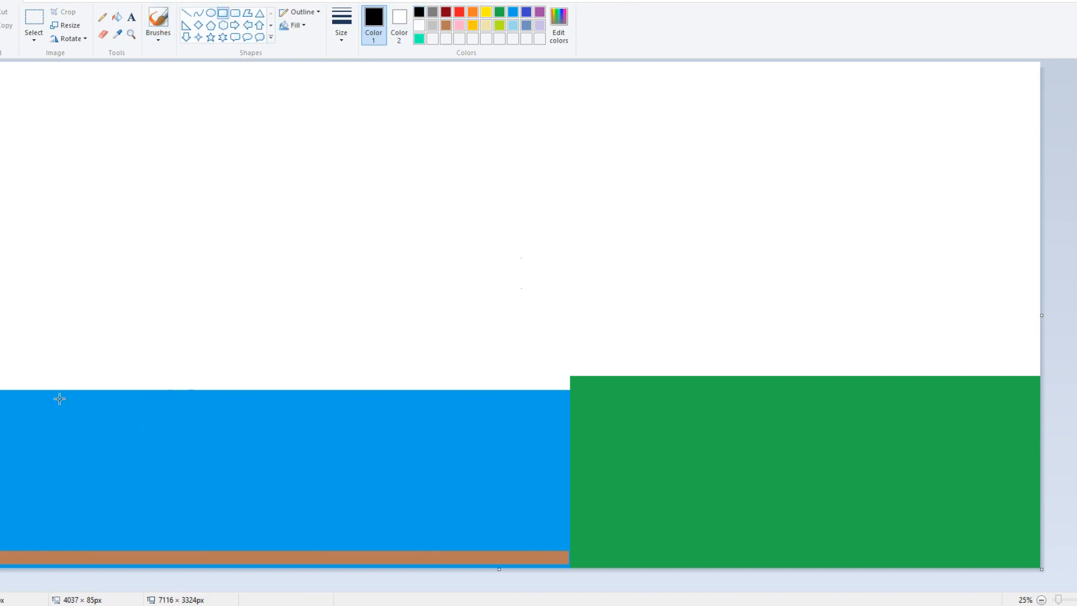
pyautogui.moveTo(60, 166)
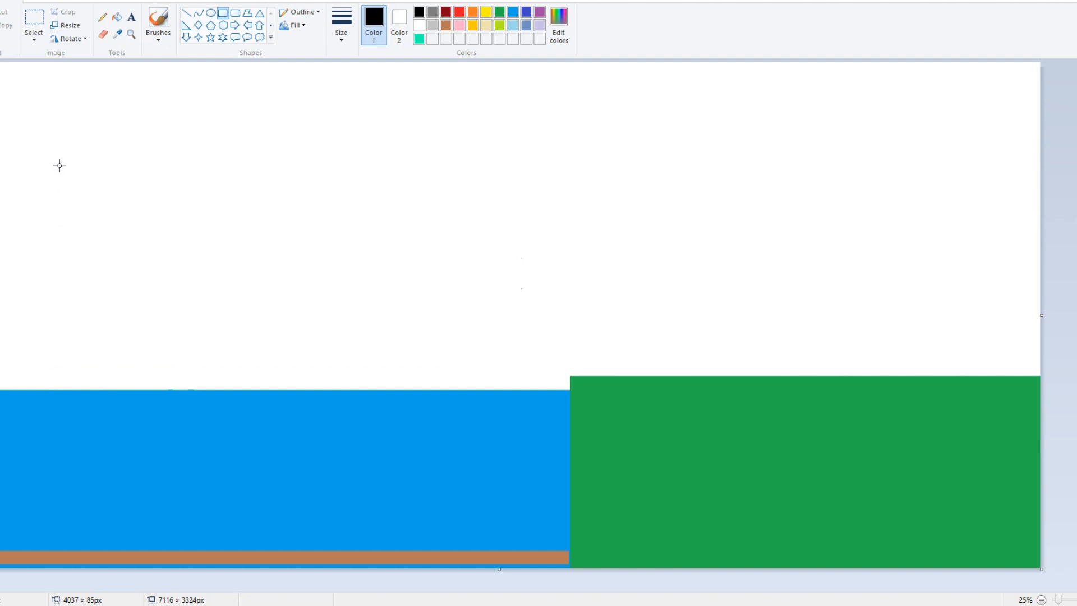
pyautogui.moveTo(243, 159)
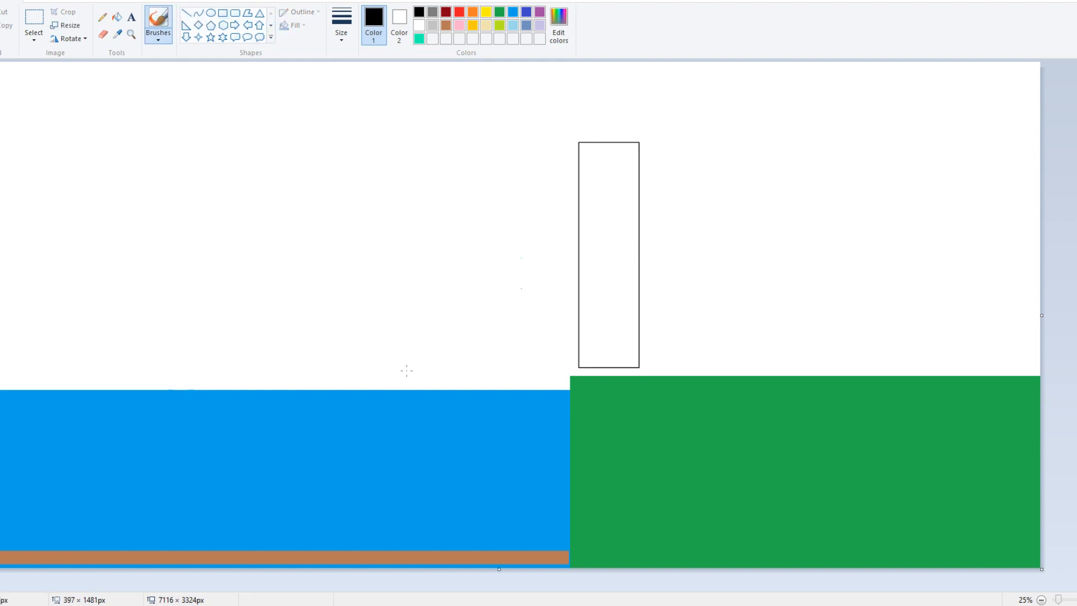
pyautogui.moveTo(482, 379)
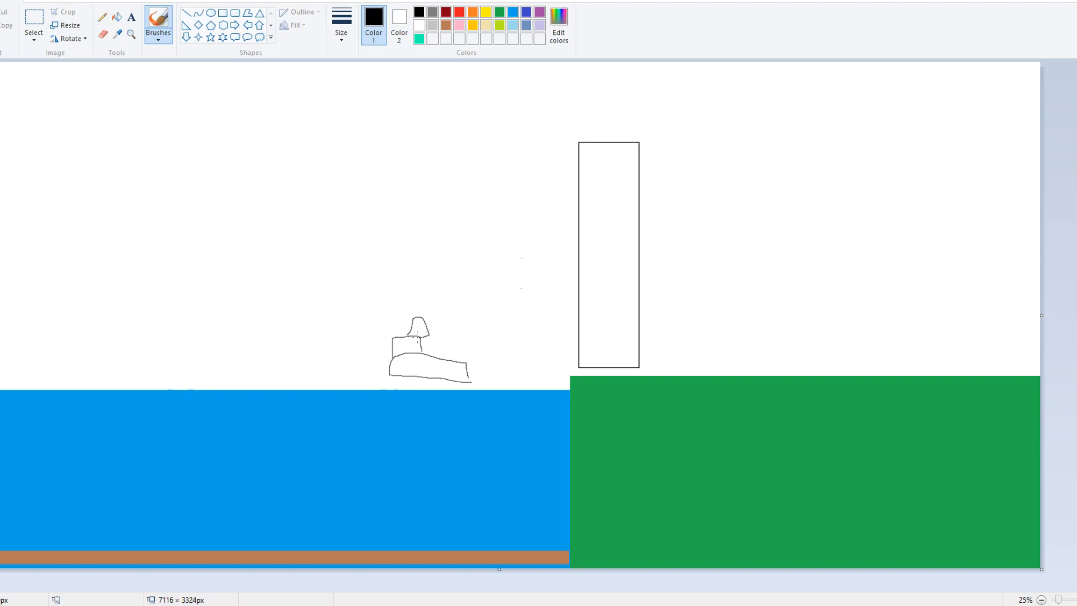
# Step: Brush a thin wavy vertical stroke above the boat sketch
pyautogui.moveTo(413, 171); pyautogui.dragTo(414, 287)
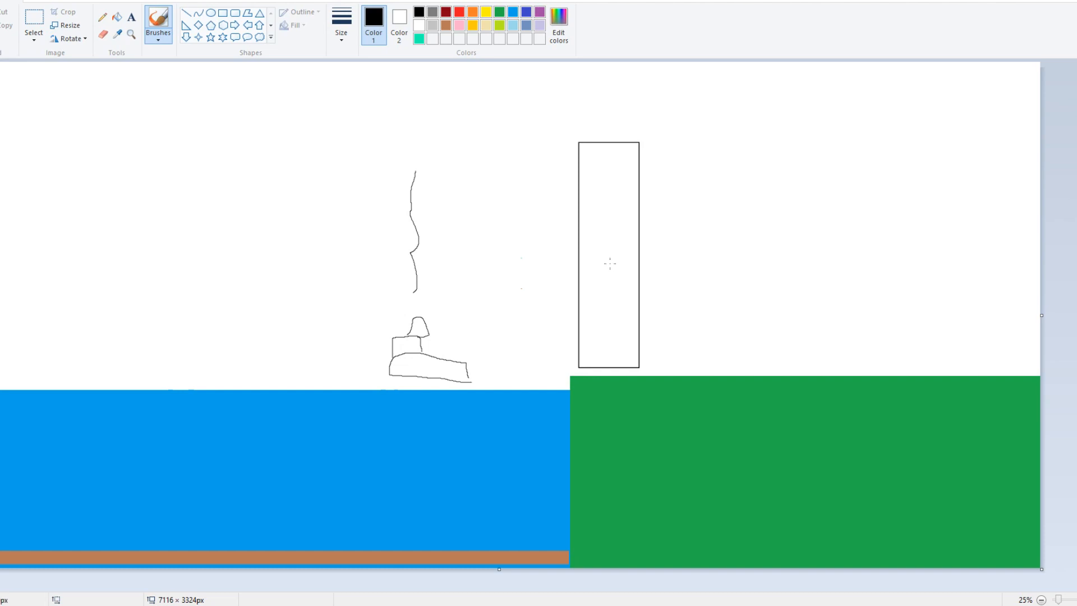
pyautogui.moveTo(579, 212)
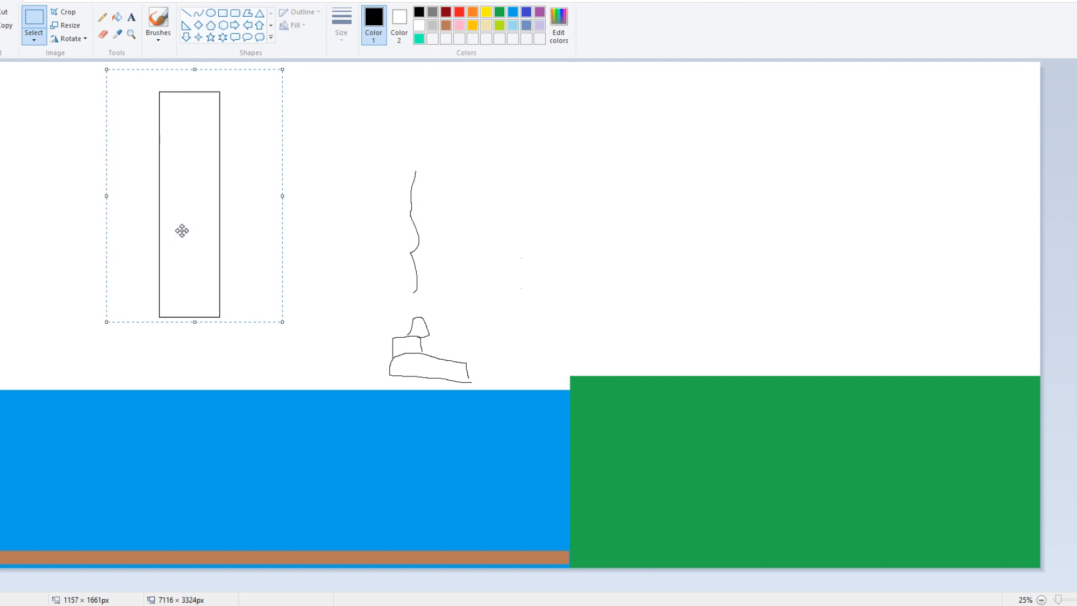
pyautogui.moveTo(120, 170)
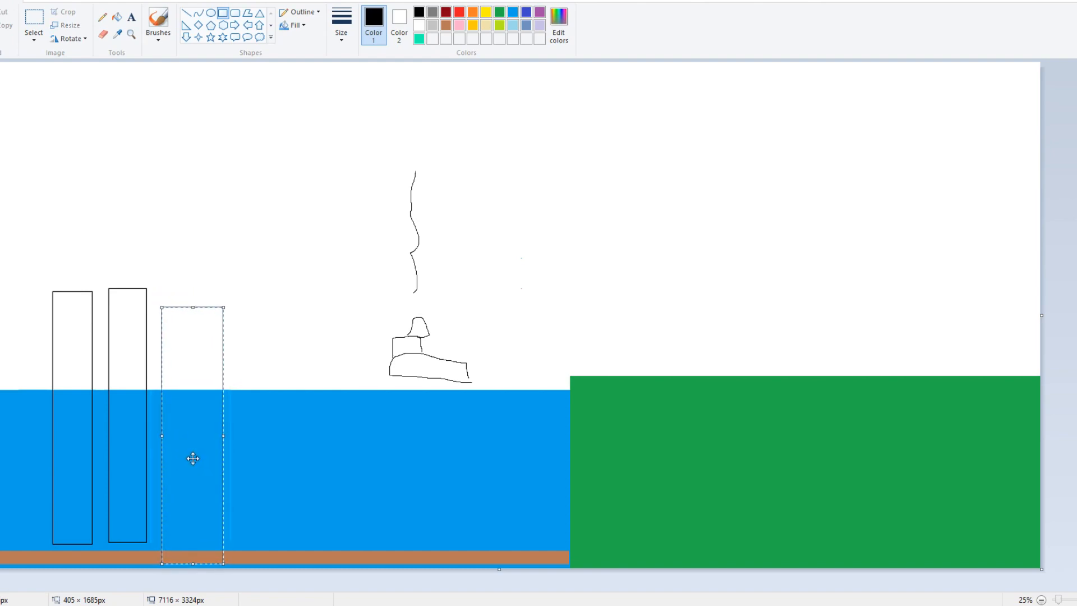
pyautogui.moveTo(192, 19)
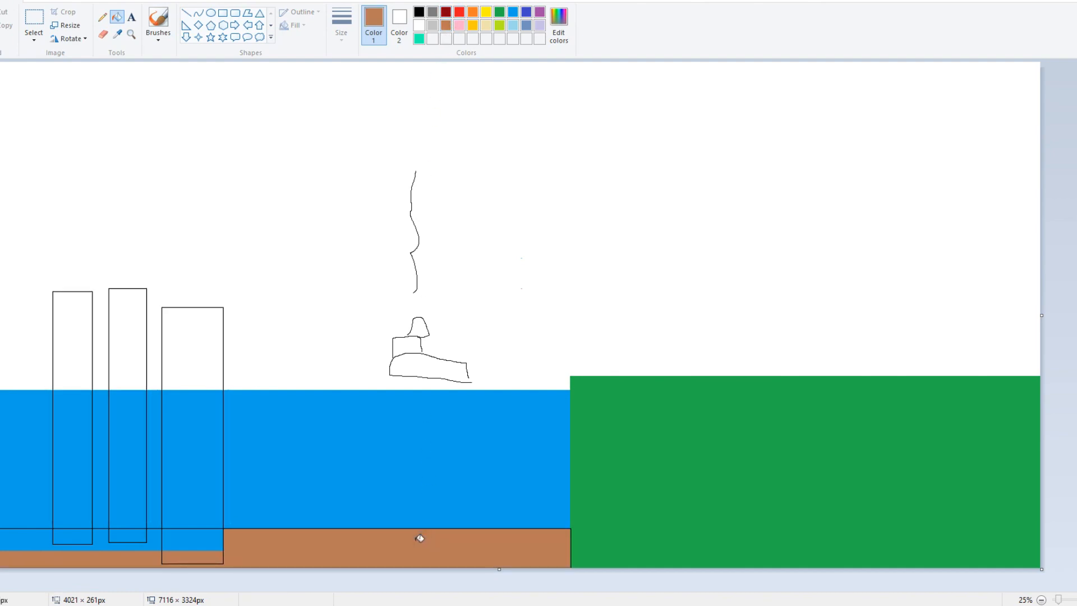
# Step: Fill the remaining sea floor area beneath the pillars with brown
pyautogui.click(72, 538)
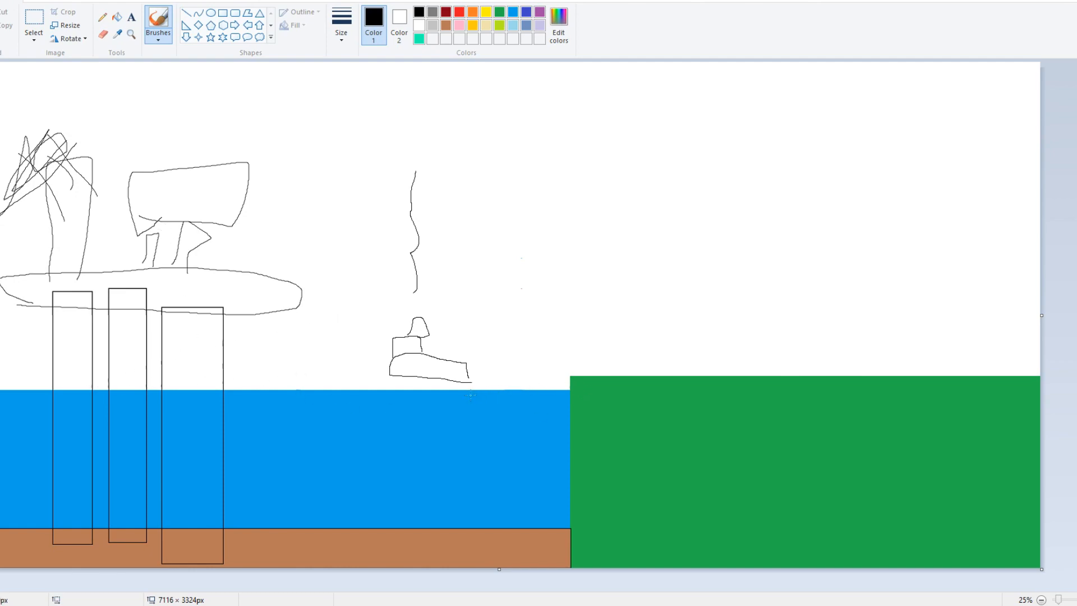
pyautogui.moveTo(516, 390)
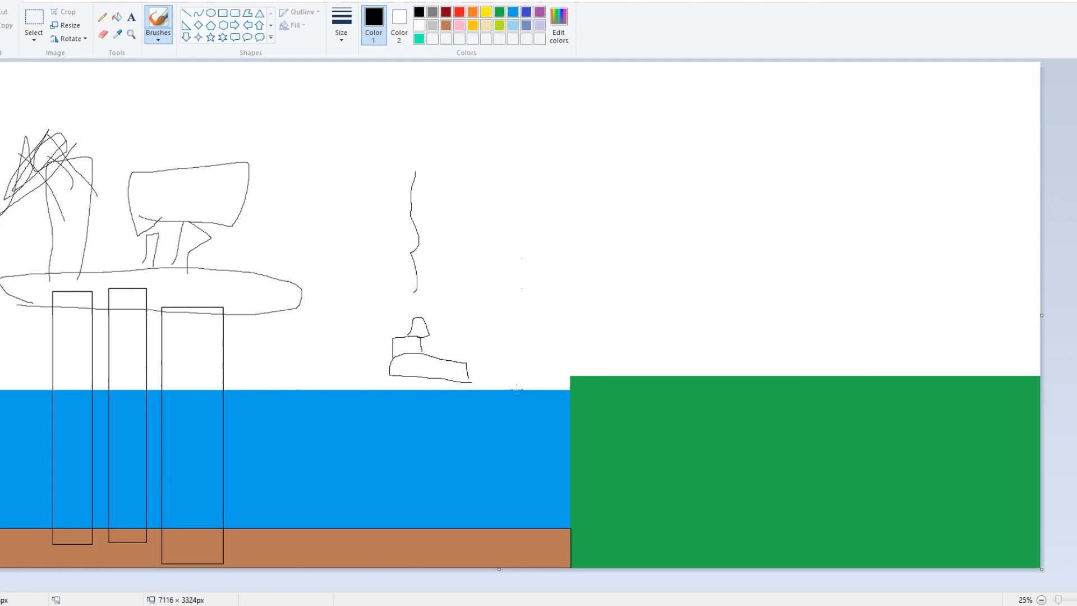
# Step: Switch to rectangular selection to mark part of the drawing for moving
pyautogui.click(34, 25)
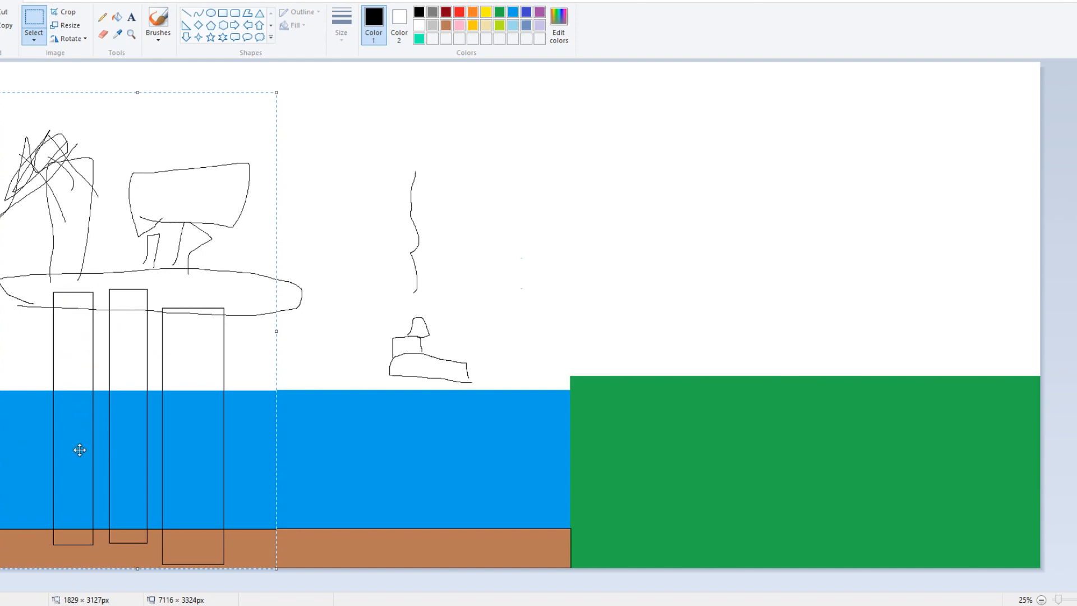
pyautogui.moveTo(58, 423)
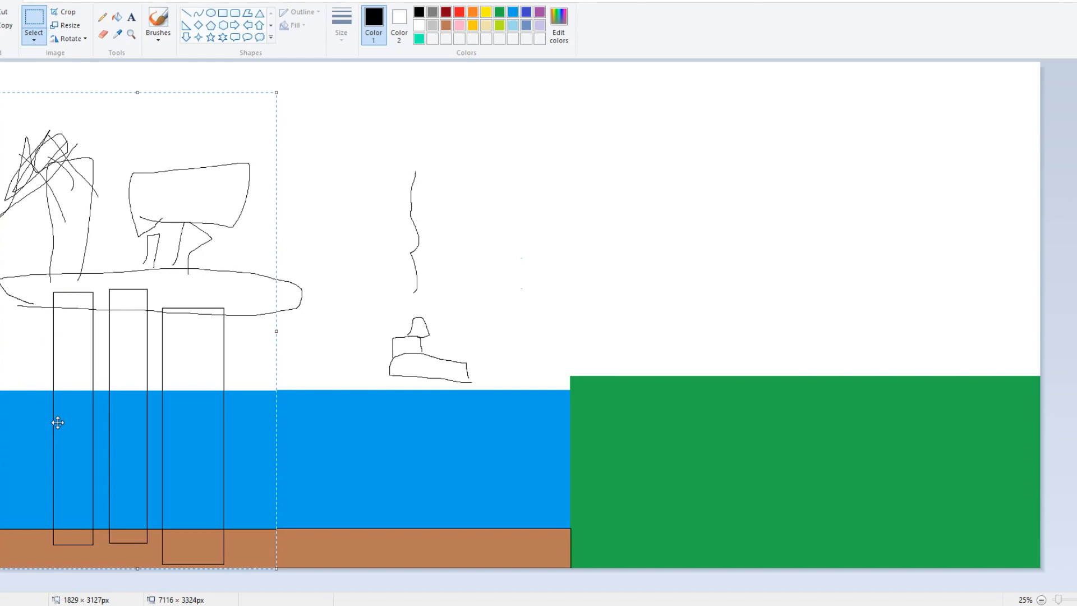
pyautogui.moveTo(68, 372)
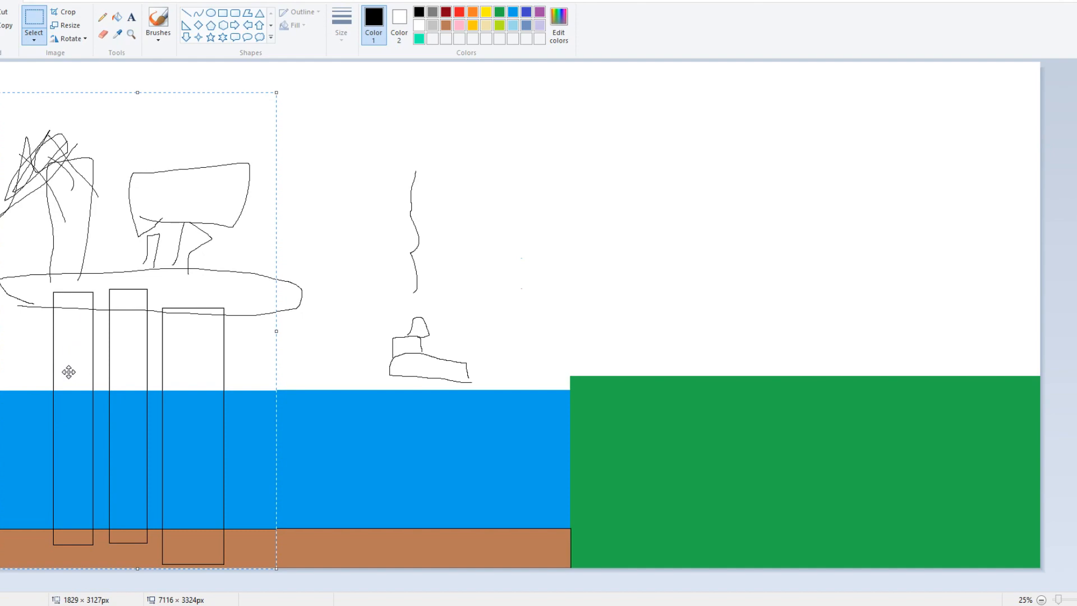
pyautogui.moveTo(61, 478)
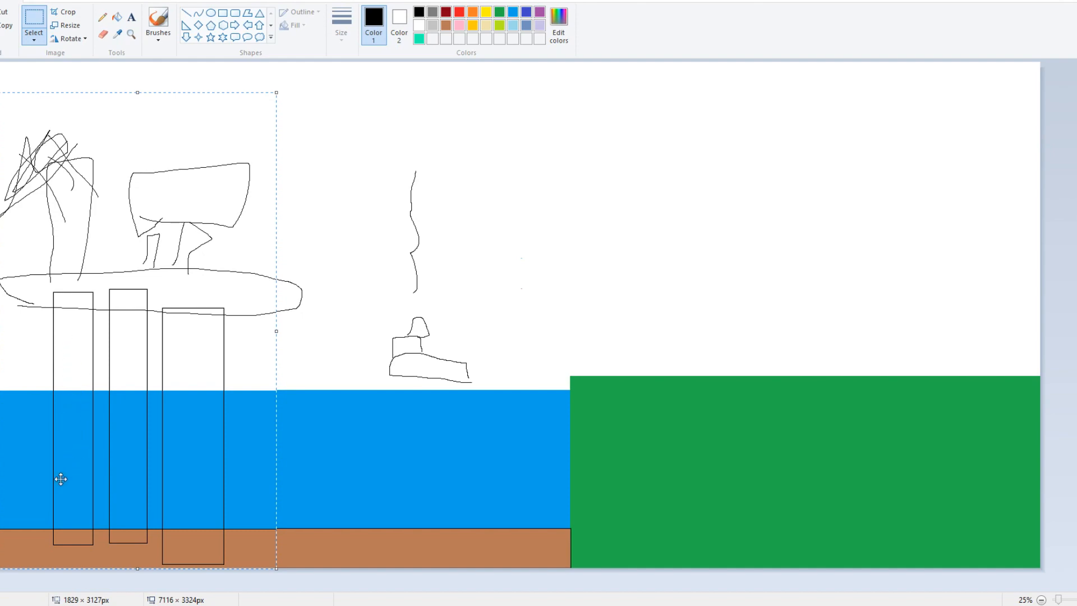
pyautogui.moveTo(77, 459)
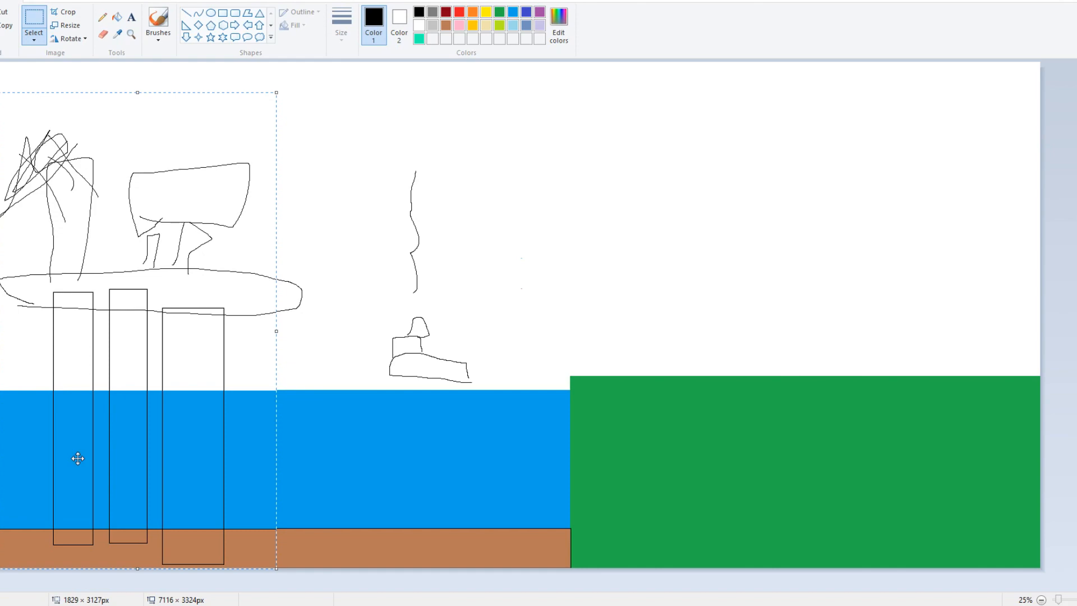
pyautogui.moveTo(157, 373)
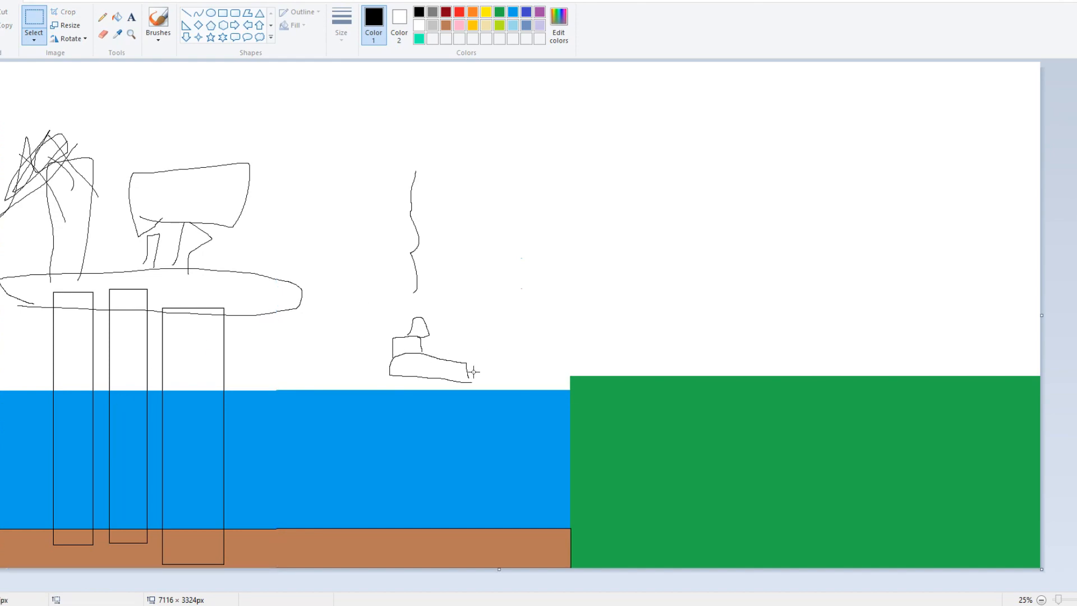
pyautogui.moveTo(330, 350)
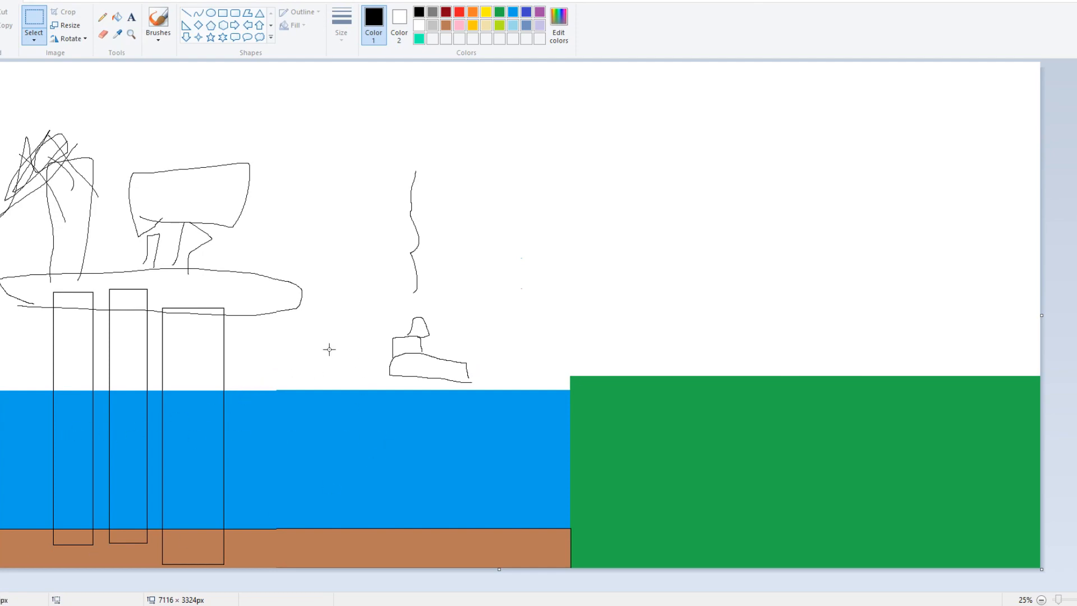
pyautogui.moveTo(161, 391)
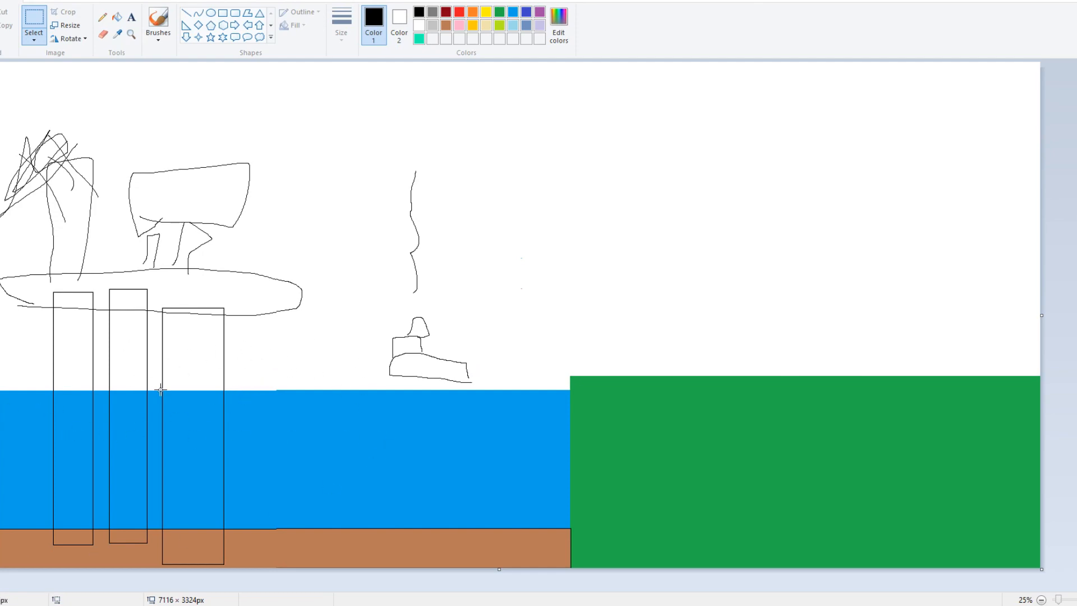
pyautogui.moveTo(554, 362)
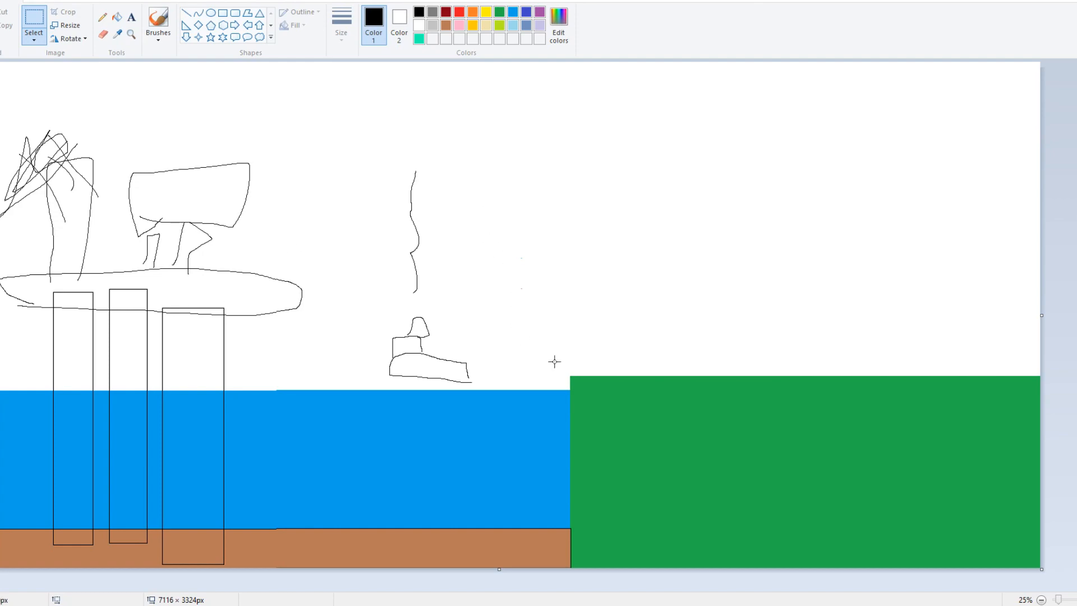
pyautogui.moveTo(167, 294)
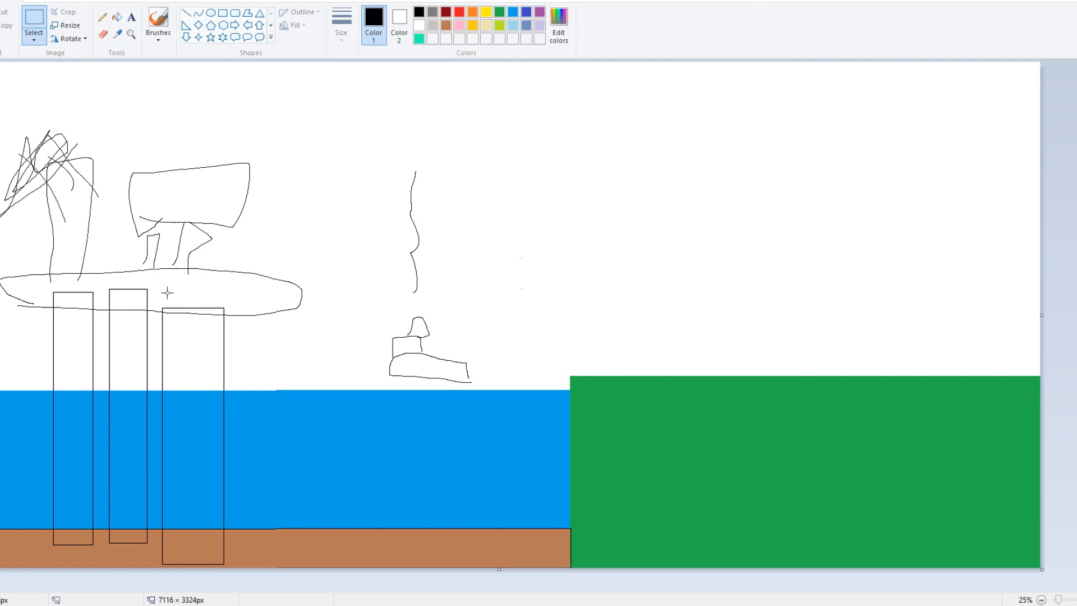
pyautogui.moveTo(842, 288)
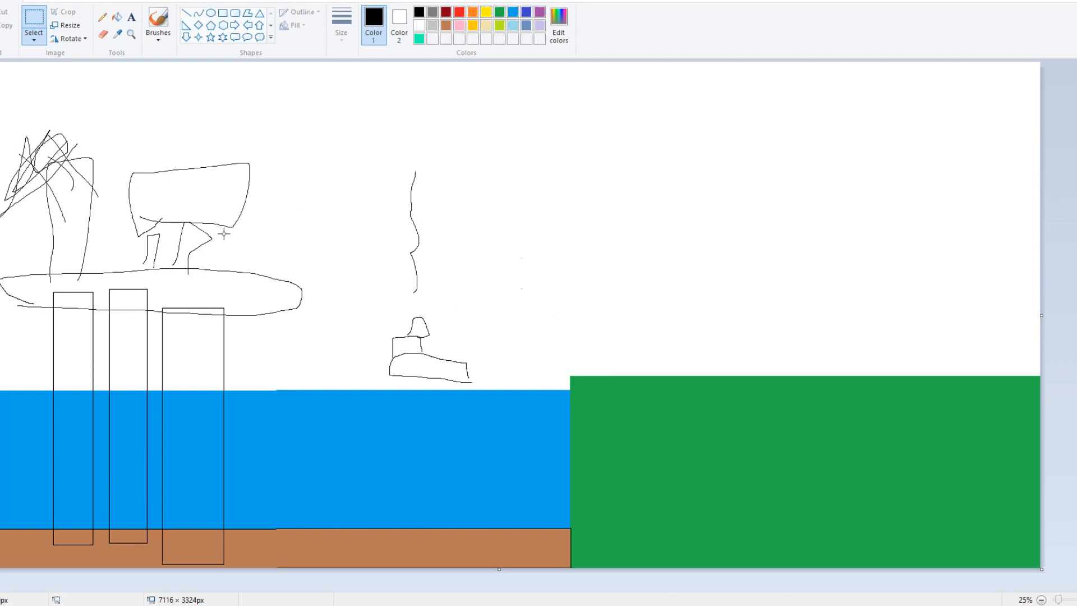
pyautogui.moveTo(238, 315)
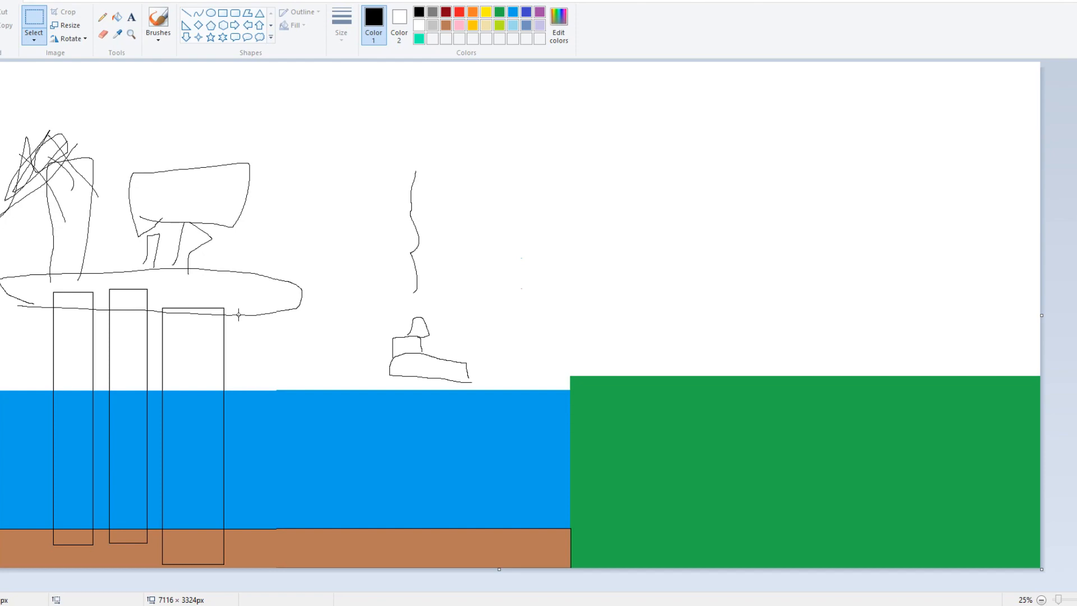
pyautogui.moveTo(61, 290)
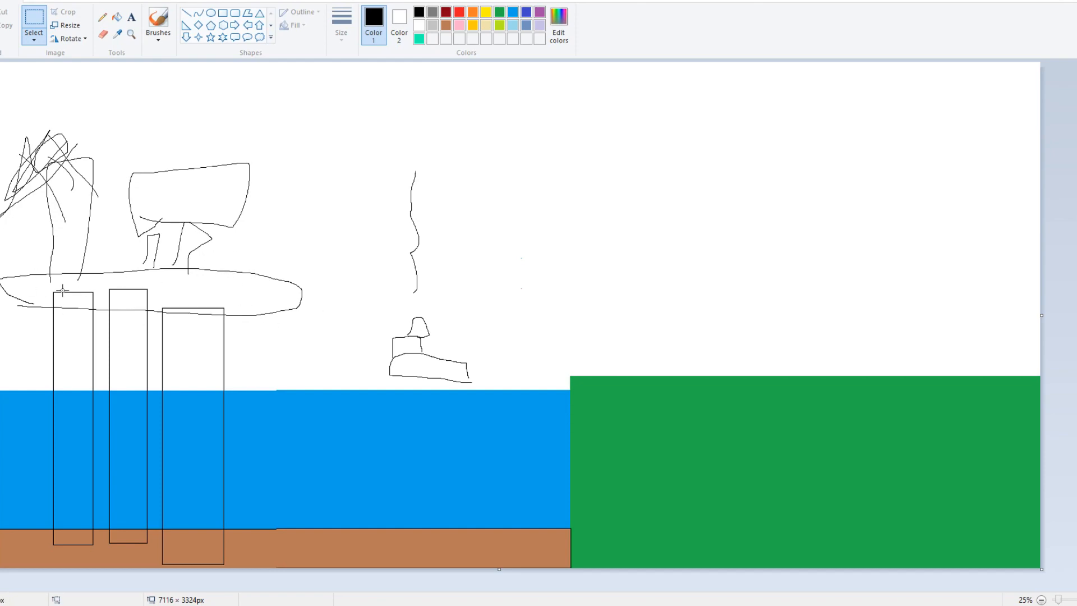
pyautogui.moveTo(133, 262)
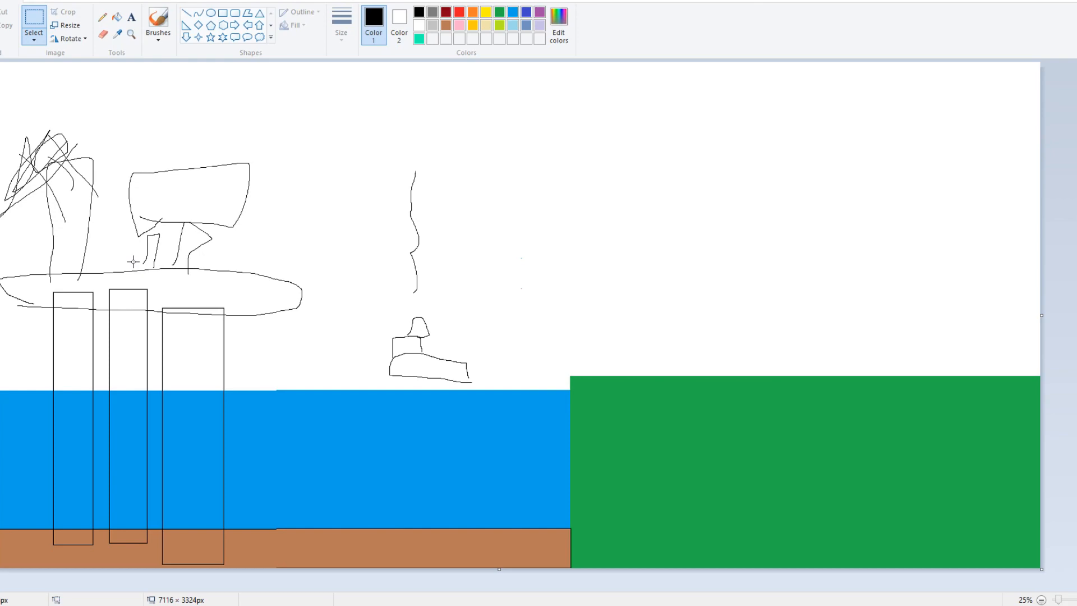
pyautogui.moveTo(148, 545)
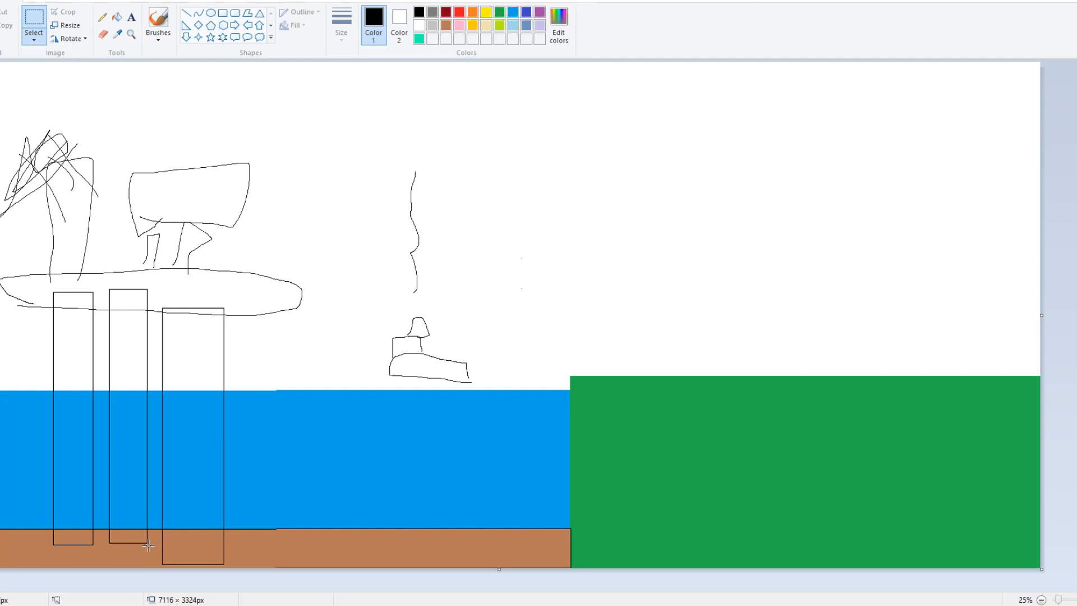